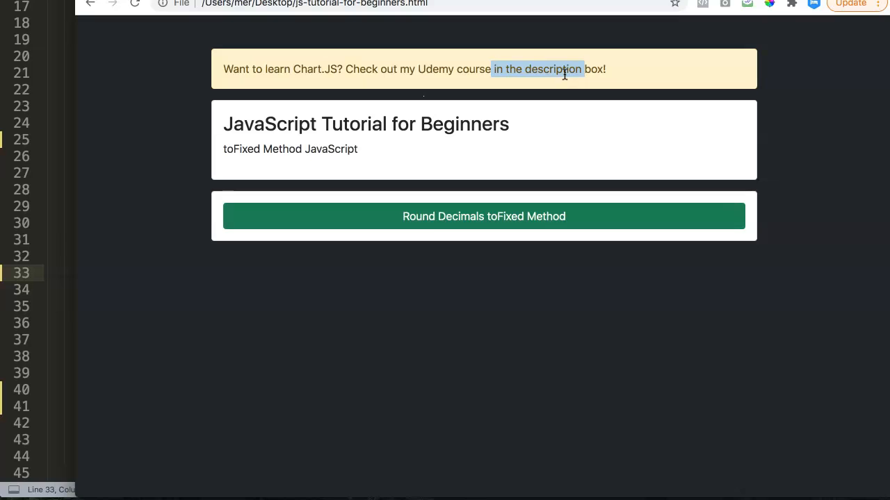
pyautogui.moveTo(260, 144)
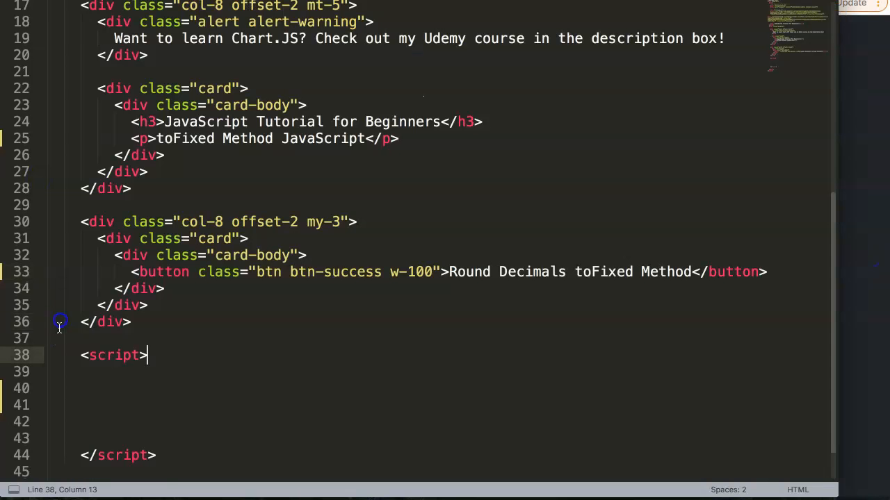
# Step: Declare const apples = 22.99123 in the script block, removing the stray quotes
pyautogui.click(122, 388)
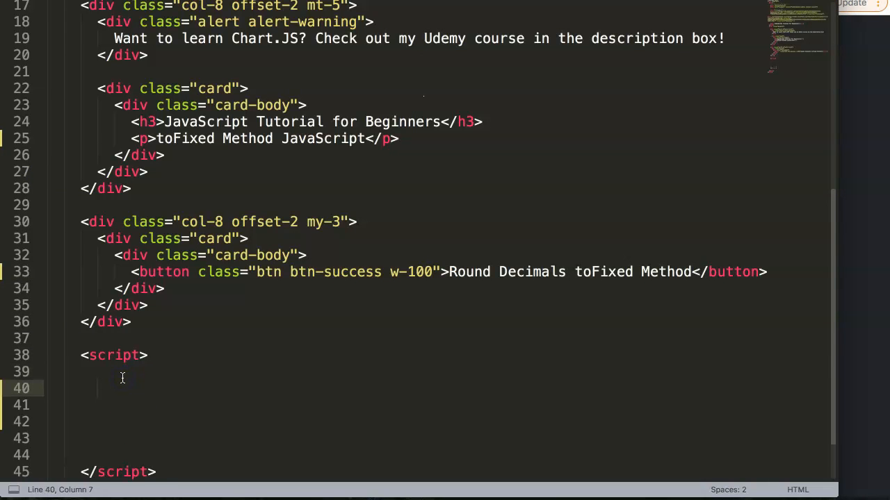
pyautogui.write('const')
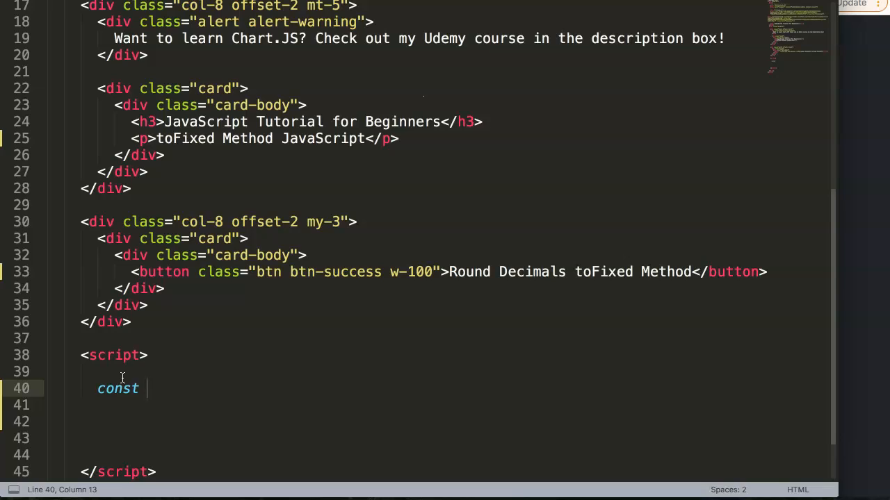
pyautogui.write('app')
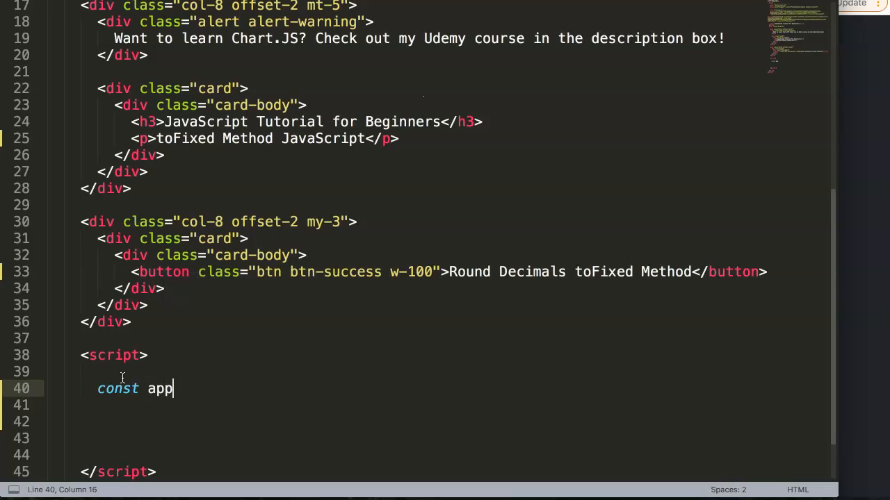
pyautogui.write('les =')
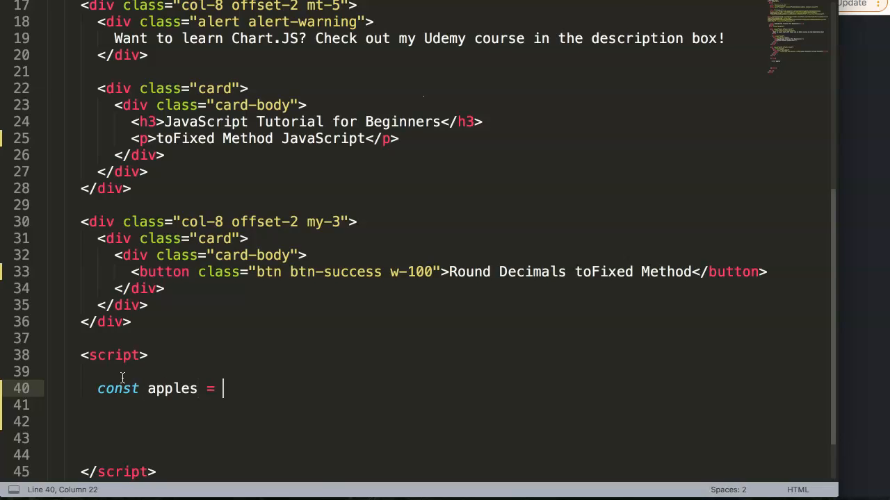
pyautogui.write('[]')
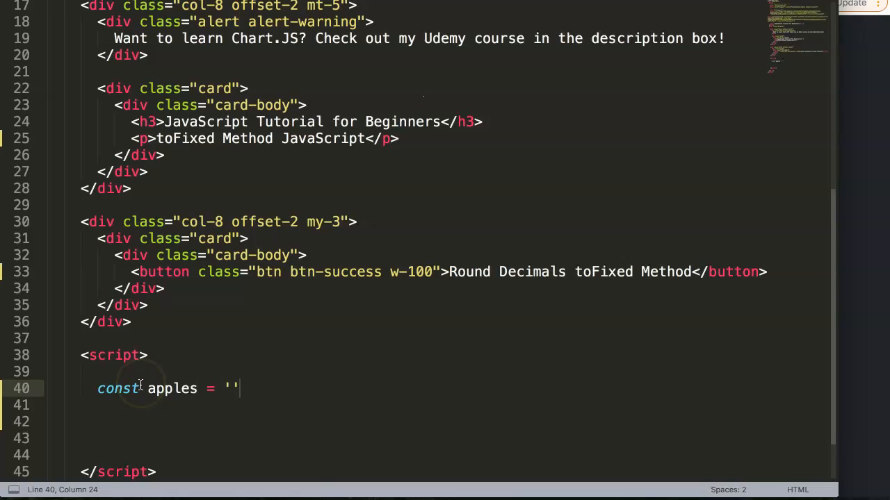
pyautogui.press('Backspace')
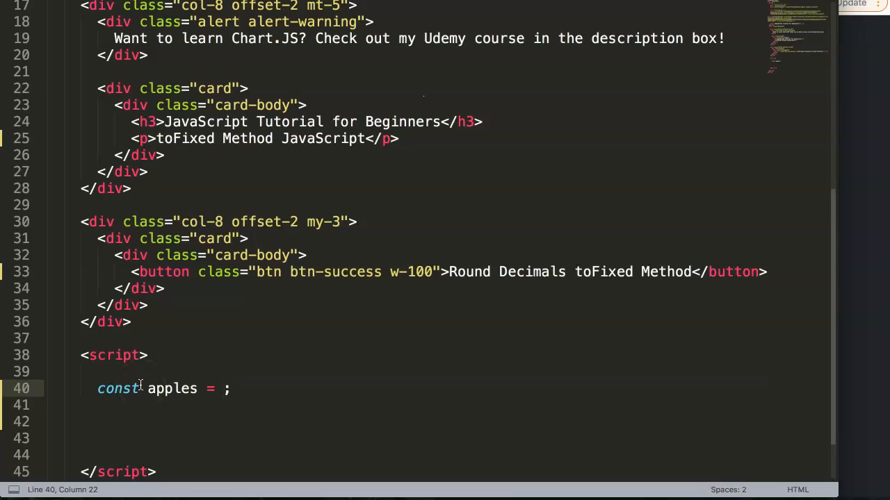
pyautogui.write('22')
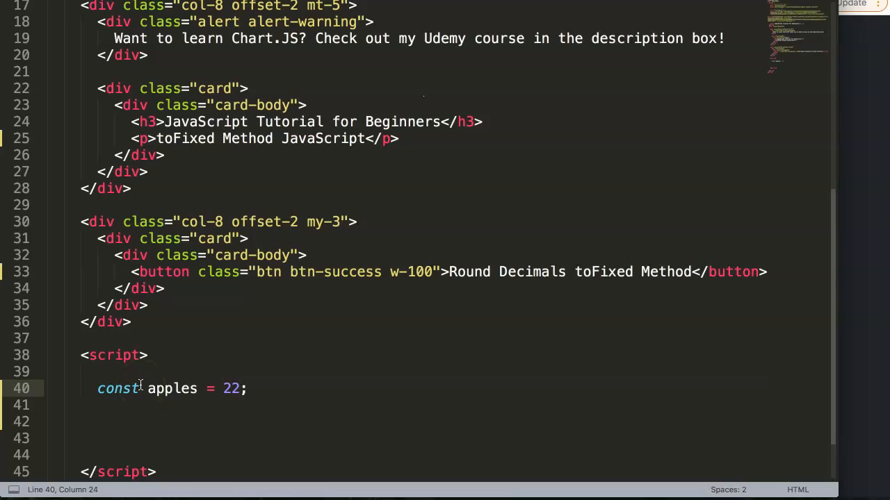
pyautogui.write('.9')
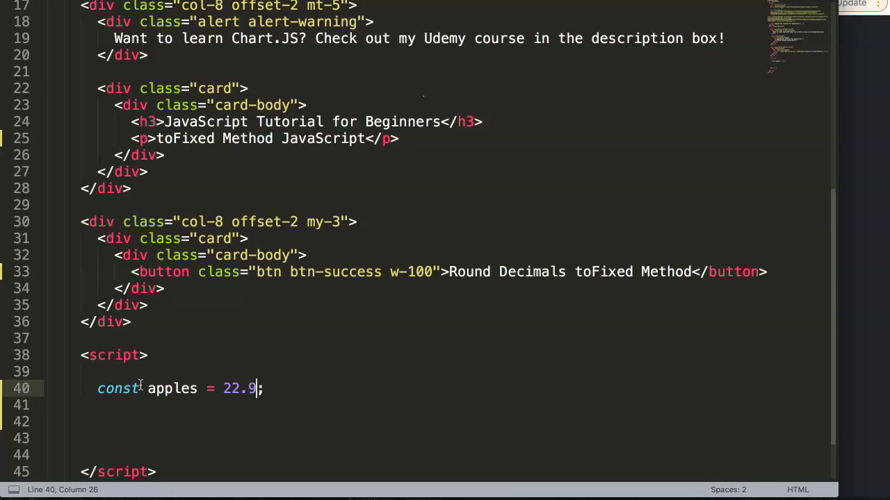
pyautogui.write('123')
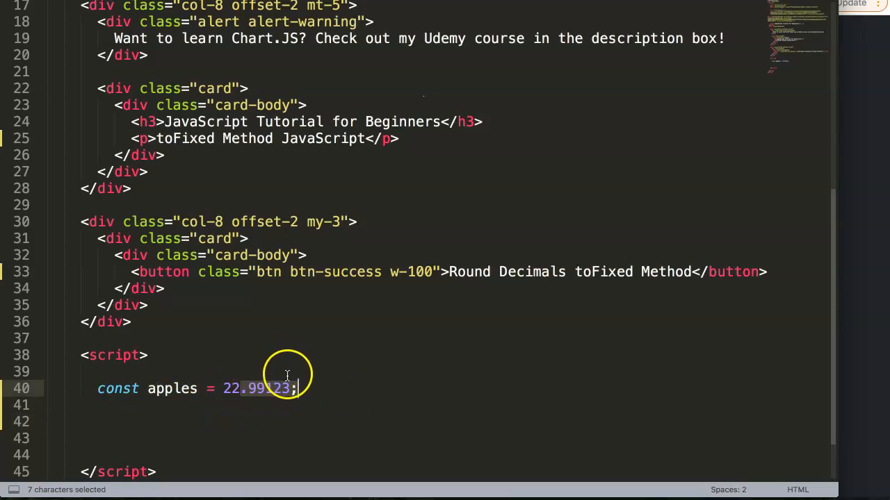
# Step: Highlight the decimal part of 22.99123 on the declaration line
pyautogui.click(258, 405)
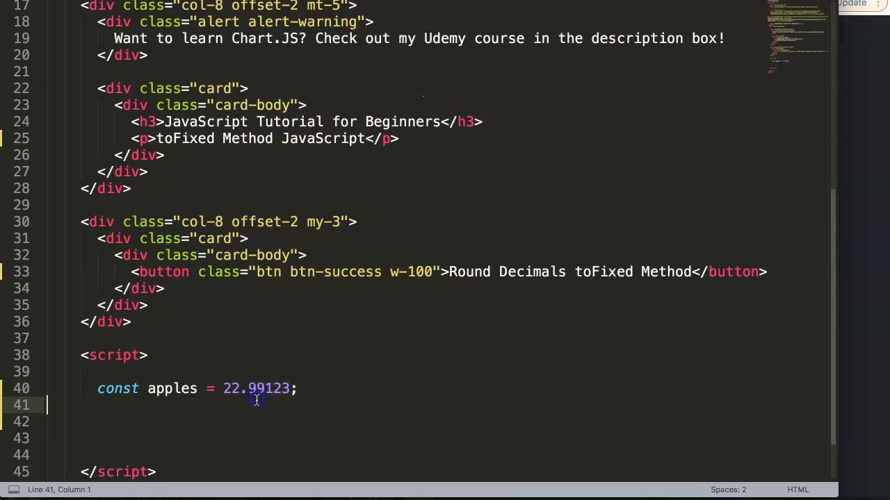
pyautogui.click(250, 388)
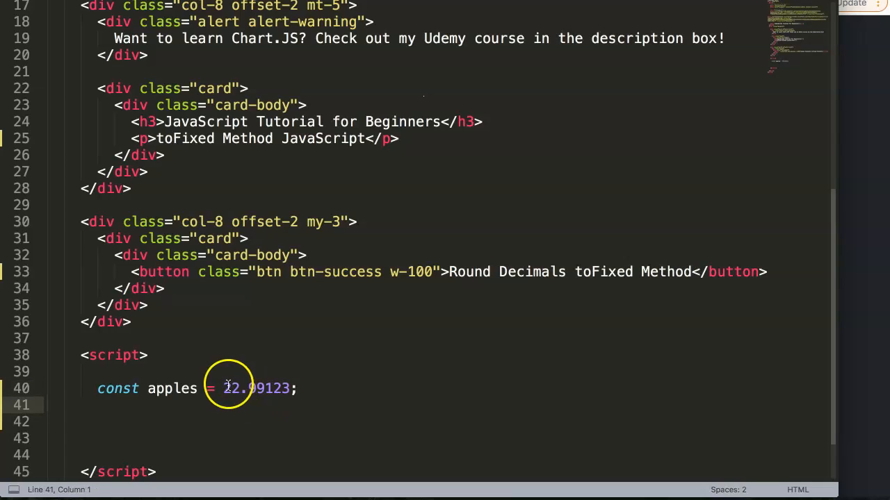
pyautogui.click(248, 388)
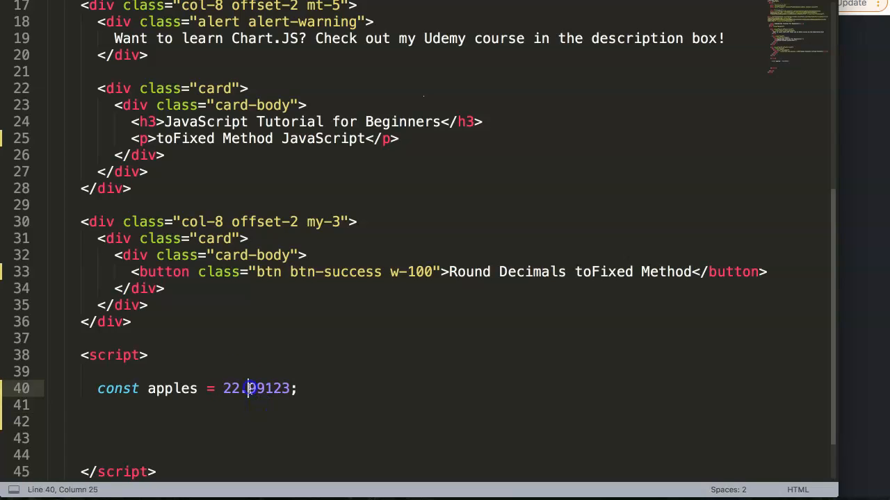
pyautogui.moveTo(249, 388); pyautogui.dragTo(292, 388)
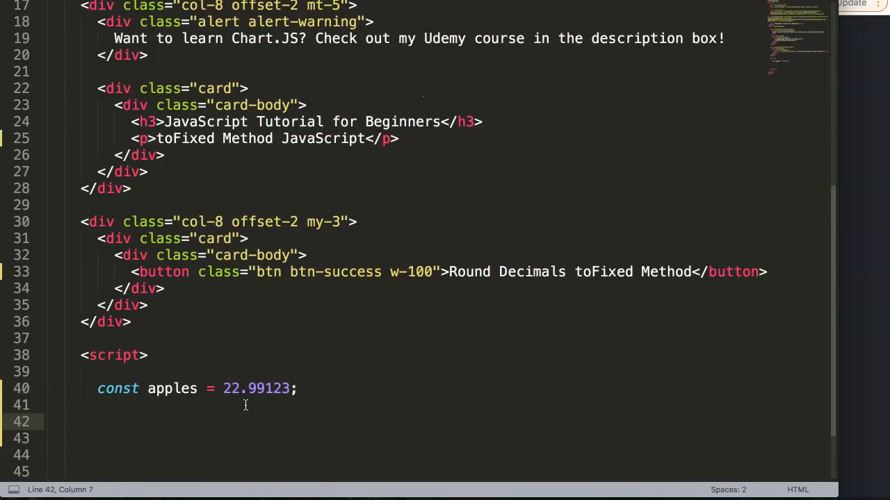
# Step: Write apples.toFixed(2) on line 42 to round apples to two decimals
pyautogui.write('app')
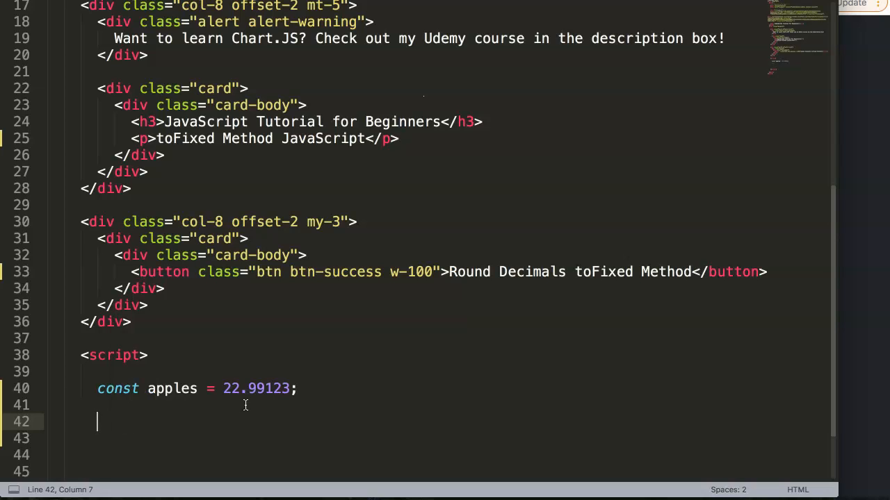
pyautogui.write('toFixed')
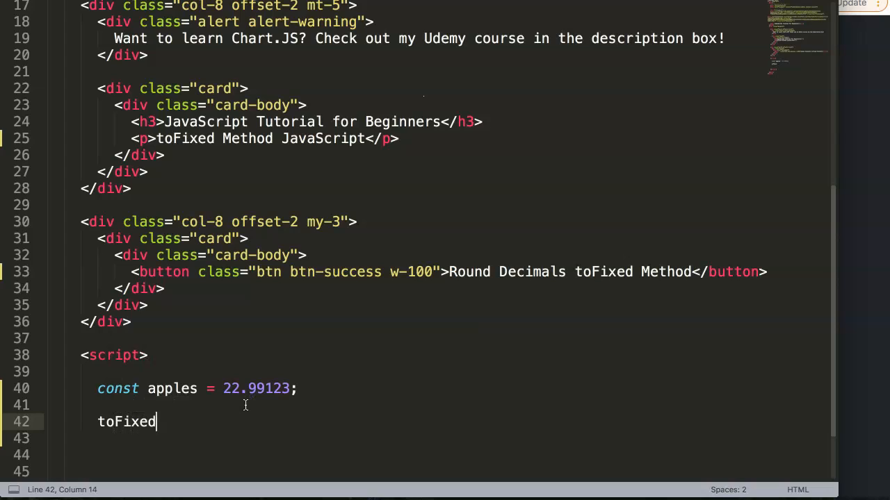
pyautogui.write('(')
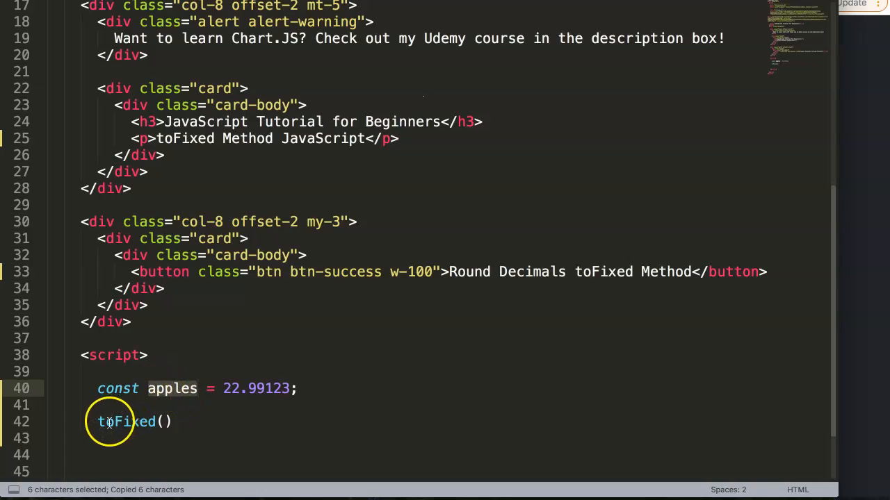
pyautogui.write('apples')
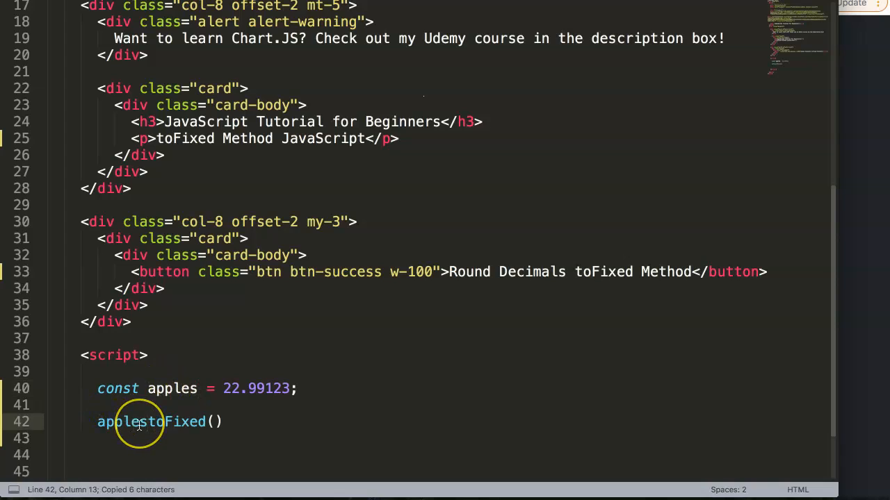
pyautogui.write('.')
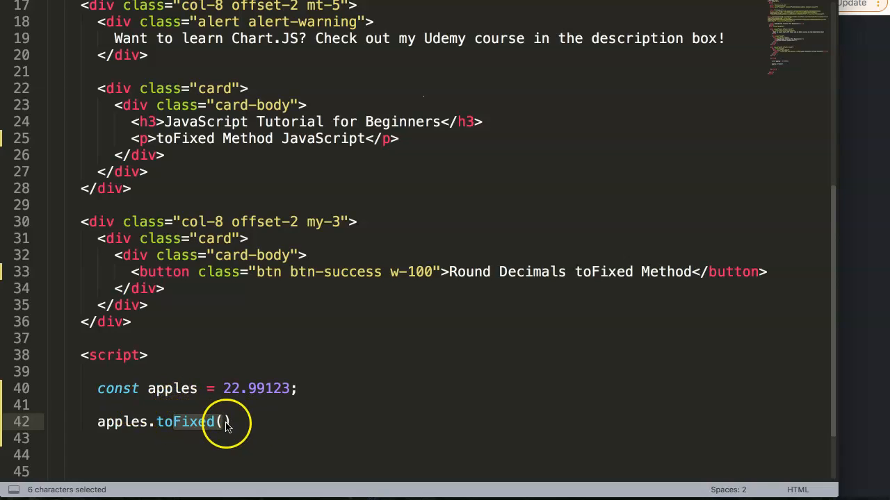
pyautogui.click(221, 422)
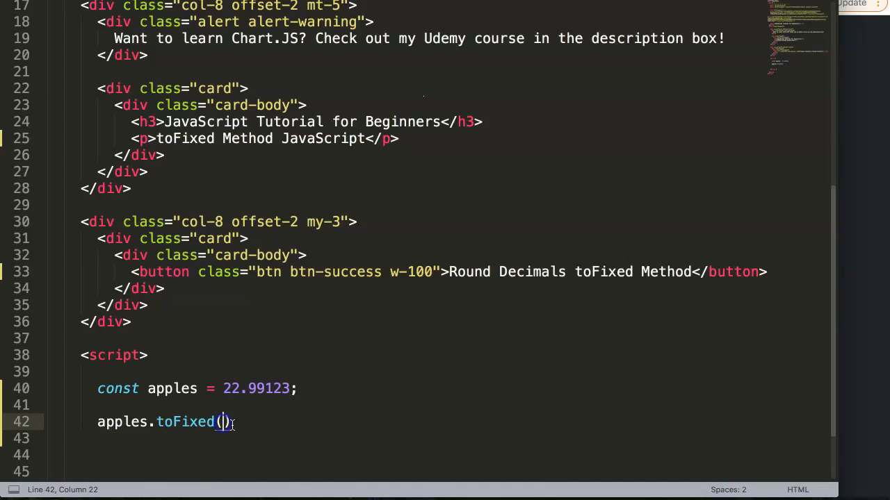
pyautogui.write('2')
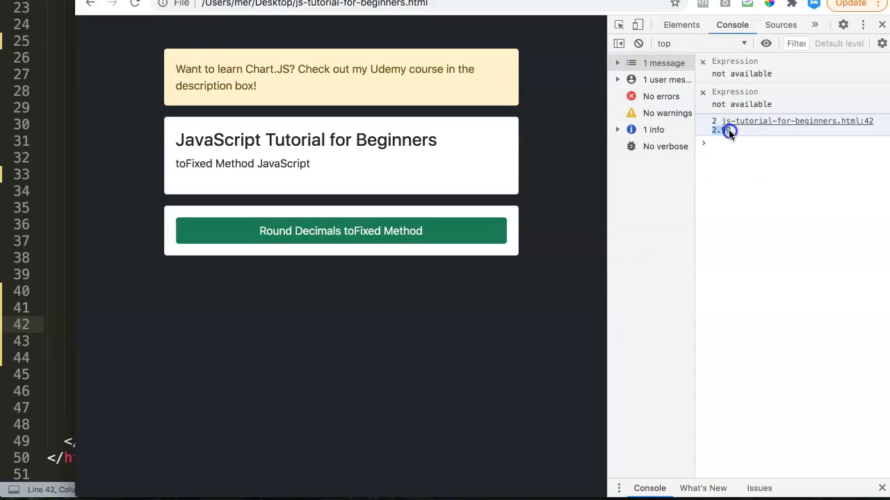
# Step: Focus Chrome's DevTools console to check the logged 2.99
pyautogui.click(723, 130)
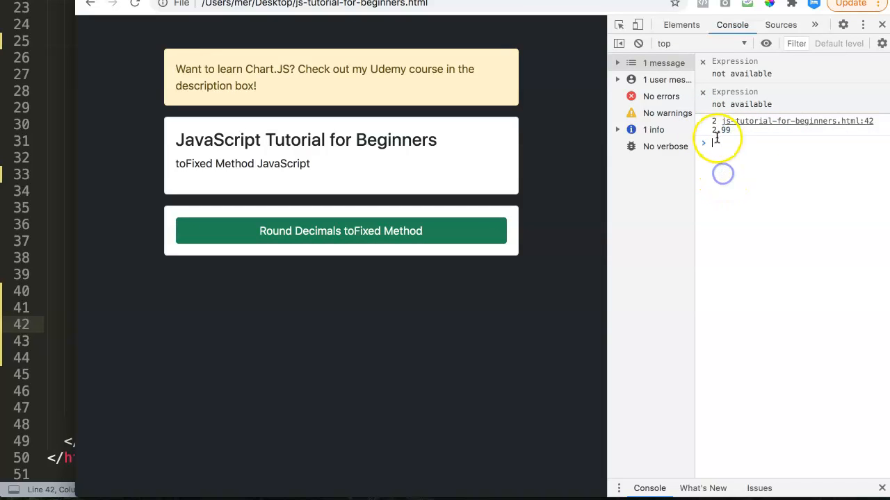
pyautogui.moveTo(276, 330)
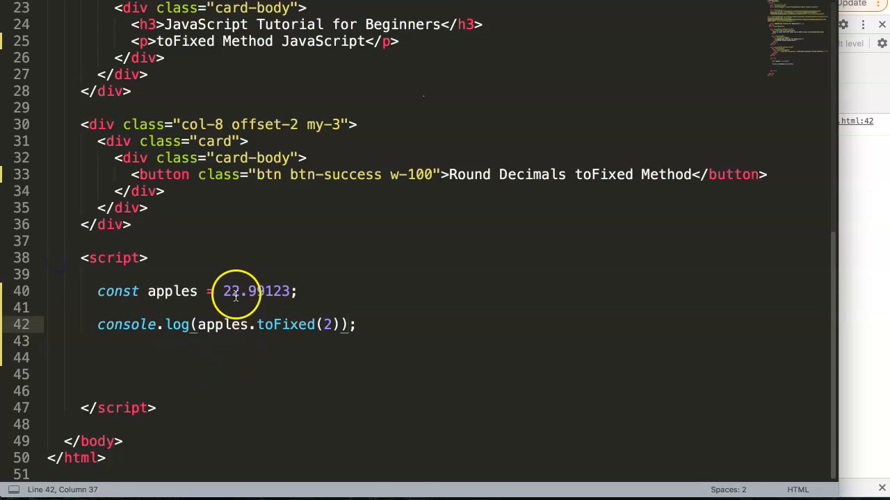
# Step: Change the toFixed argument from 2 to 0
pyautogui.doubleClick(327, 325)
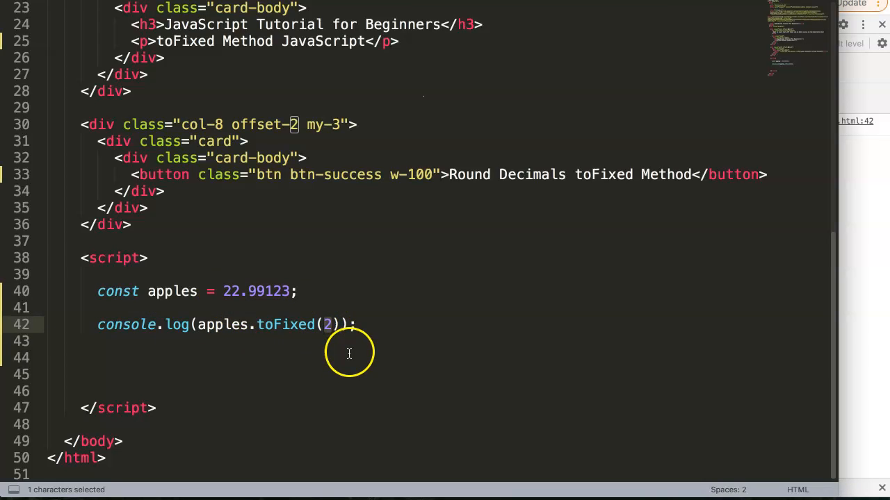
pyautogui.write('0')
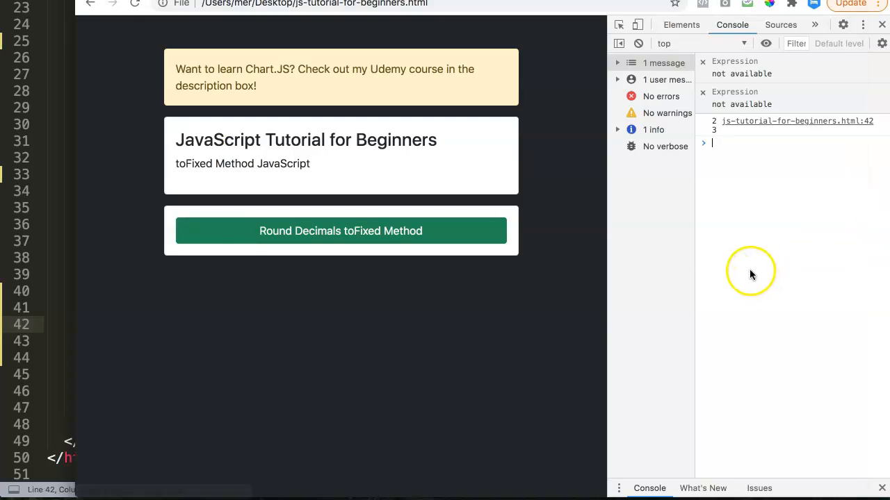
pyautogui.moveTo(713, 163)
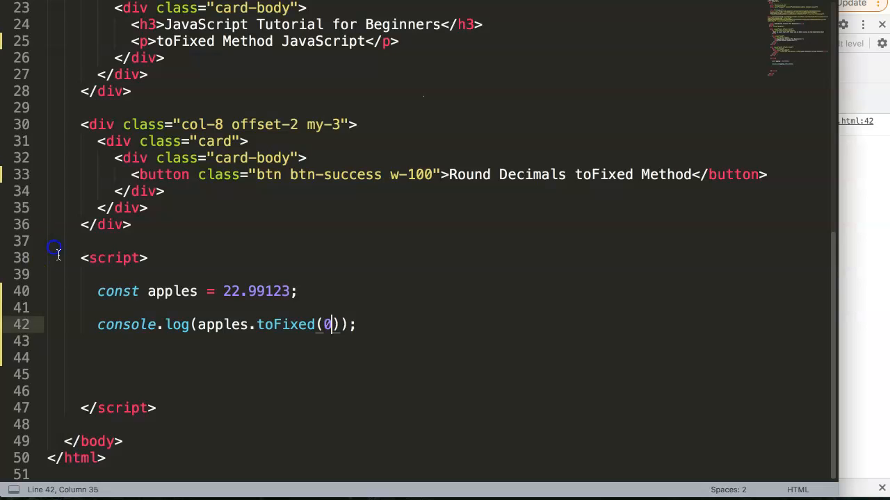
pyautogui.click(250, 291)
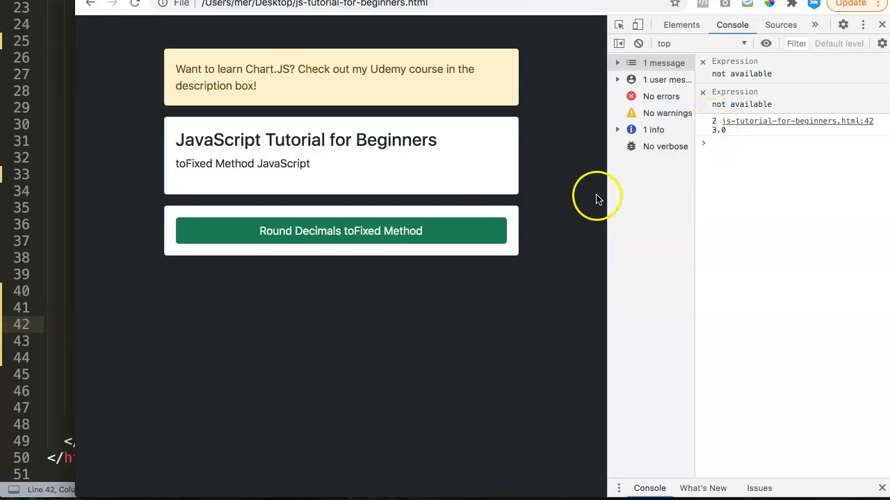
pyautogui.moveTo(720, 135)
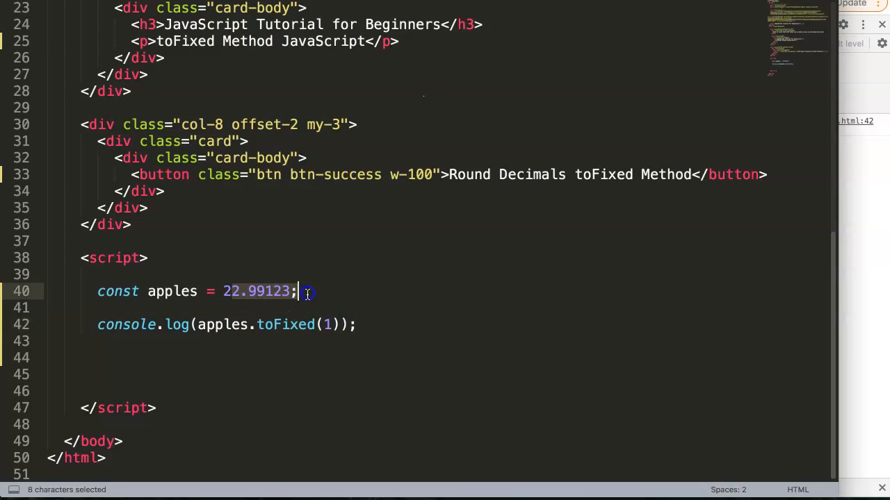
# Step: Highlight the apples value and toFixed method name on line 42
pyautogui.click(282, 291)
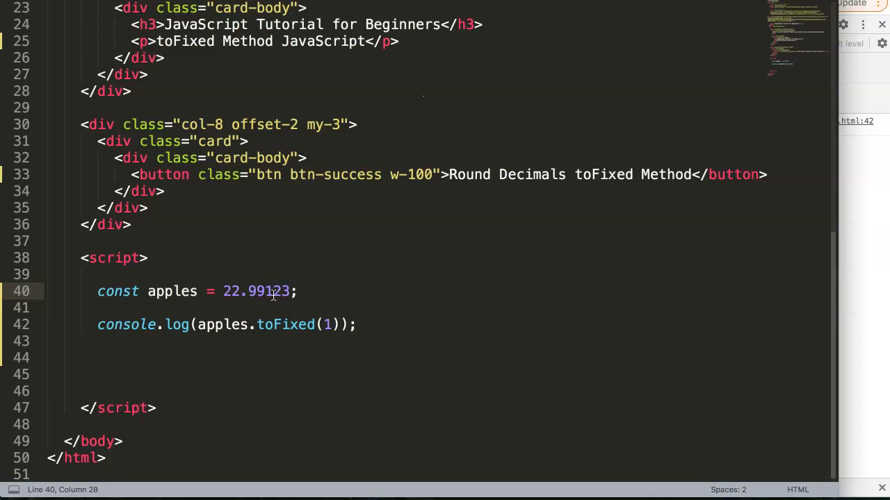
pyautogui.doubleClick(323, 324)
pyautogui.write('3')
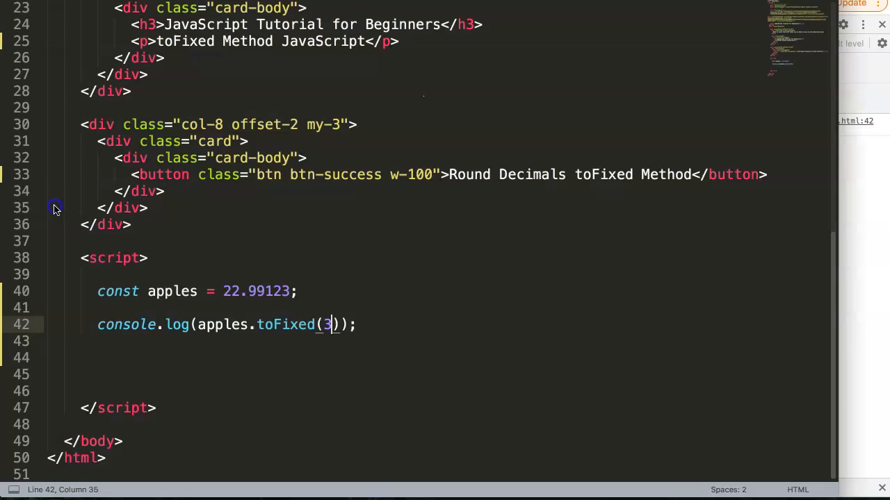
pyautogui.doubleClick(261, 291)
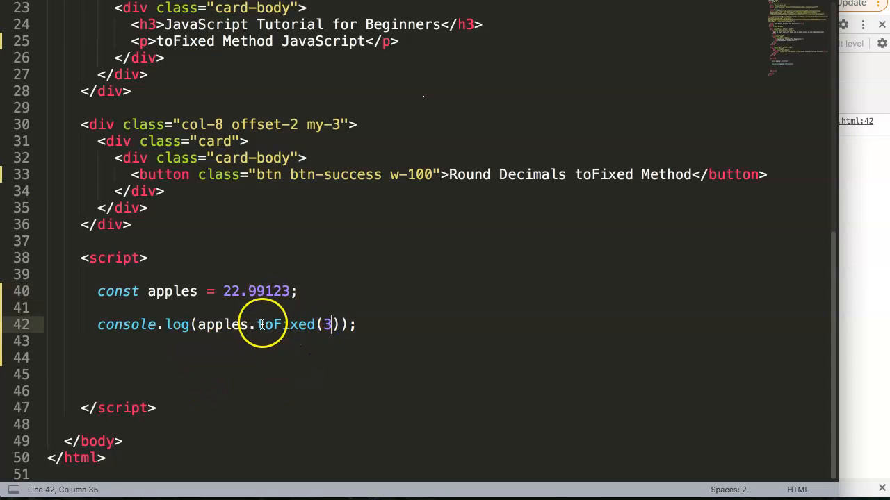
pyautogui.doubleClick(285, 325)
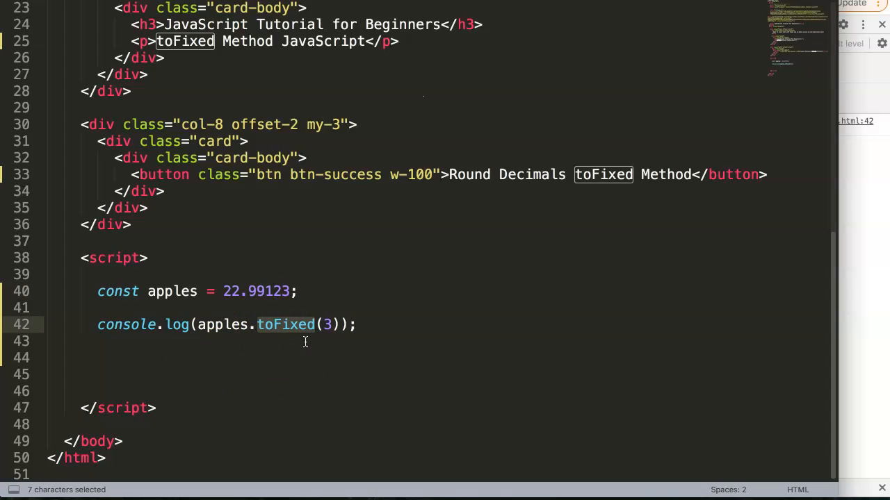
pyautogui.click(221, 292)
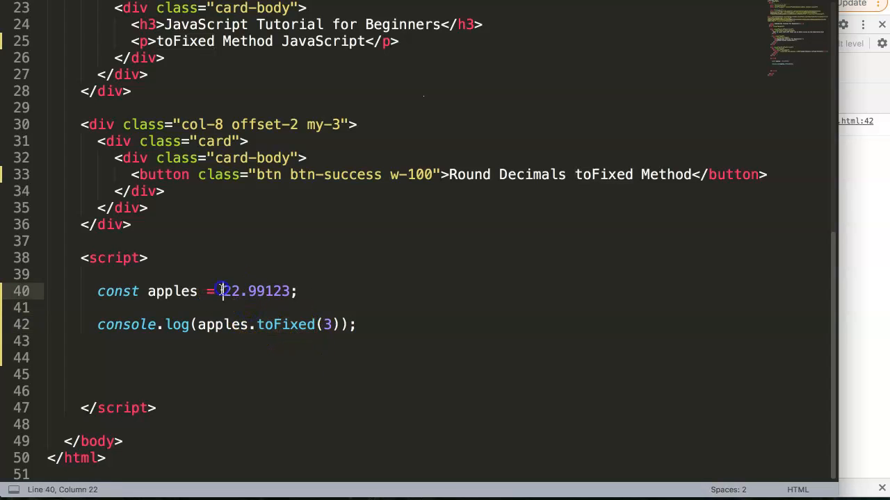
pyautogui.doubleClick(255, 291)
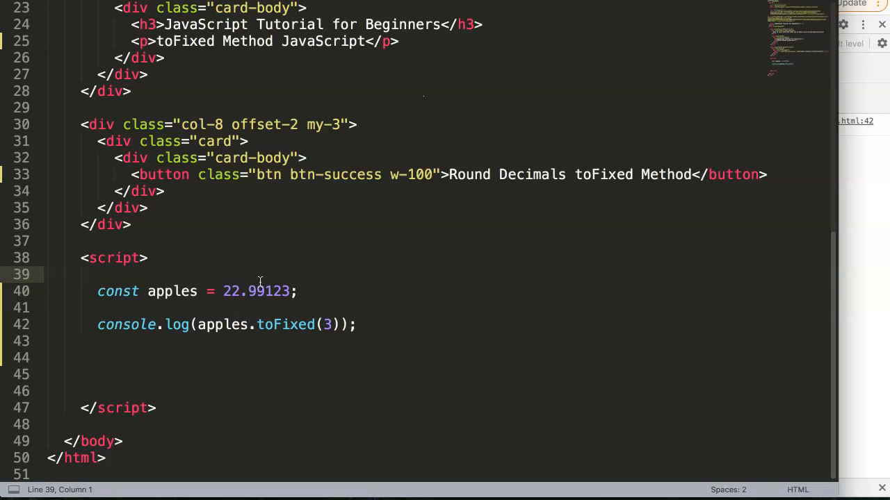
pyautogui.click(263, 341)
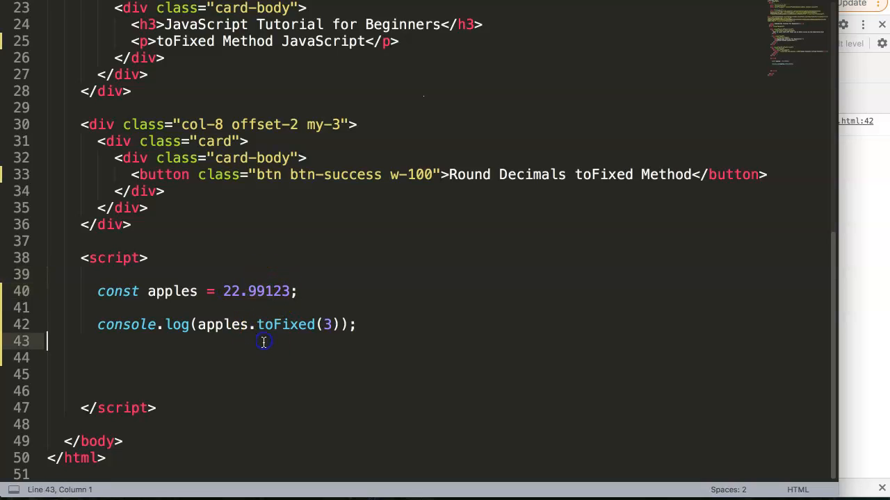
pyautogui.moveTo(266, 357)
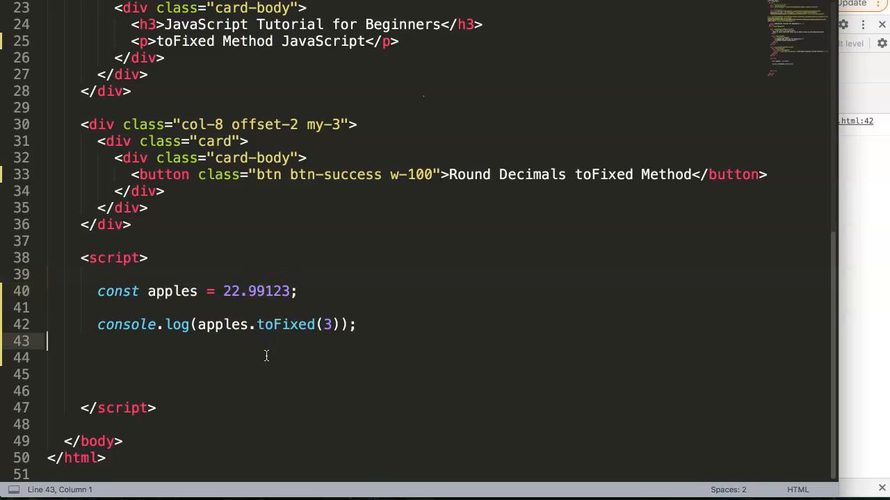